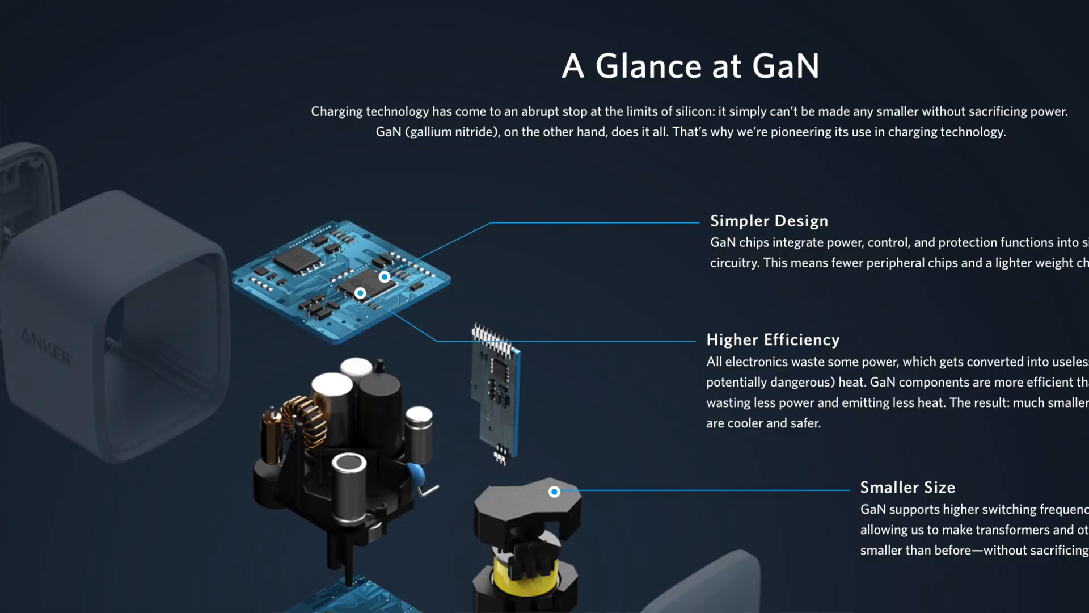
scroll(down, 3)
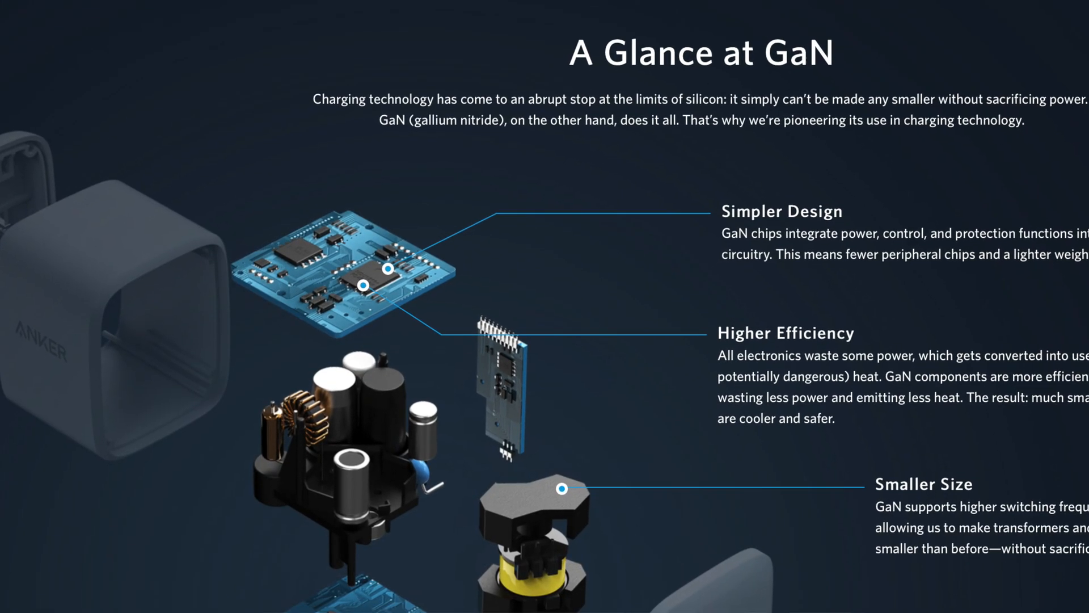
scroll(down, 3)
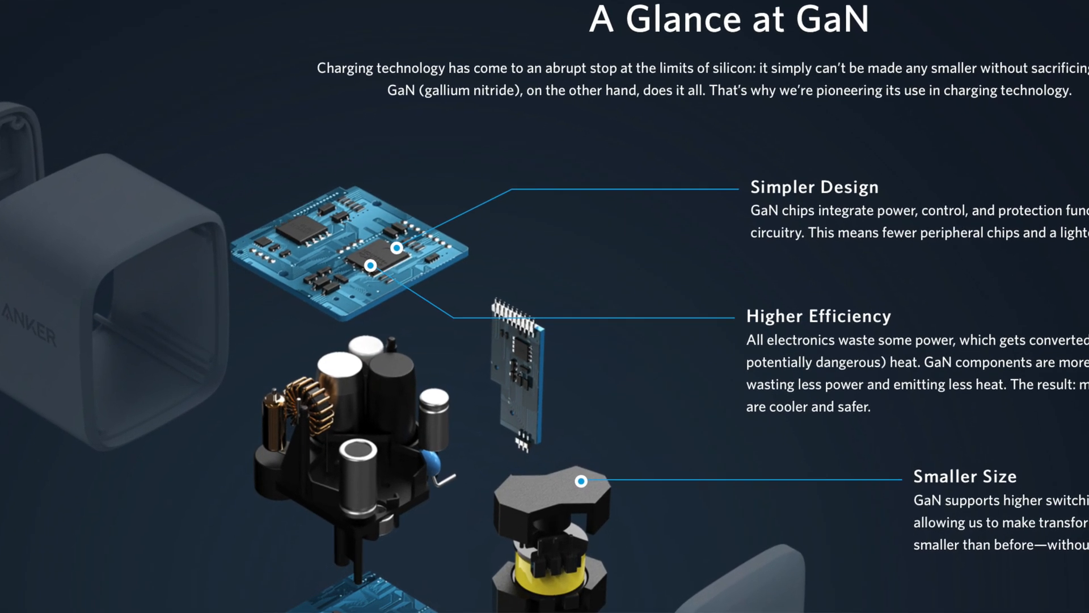
scroll(down, 3)
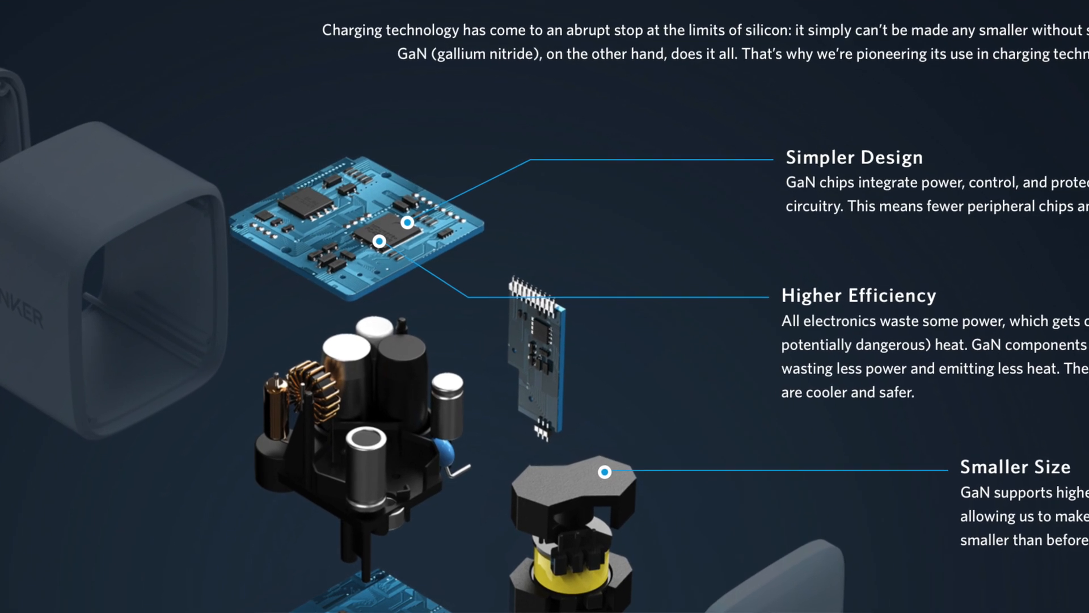
scroll(down, 3)
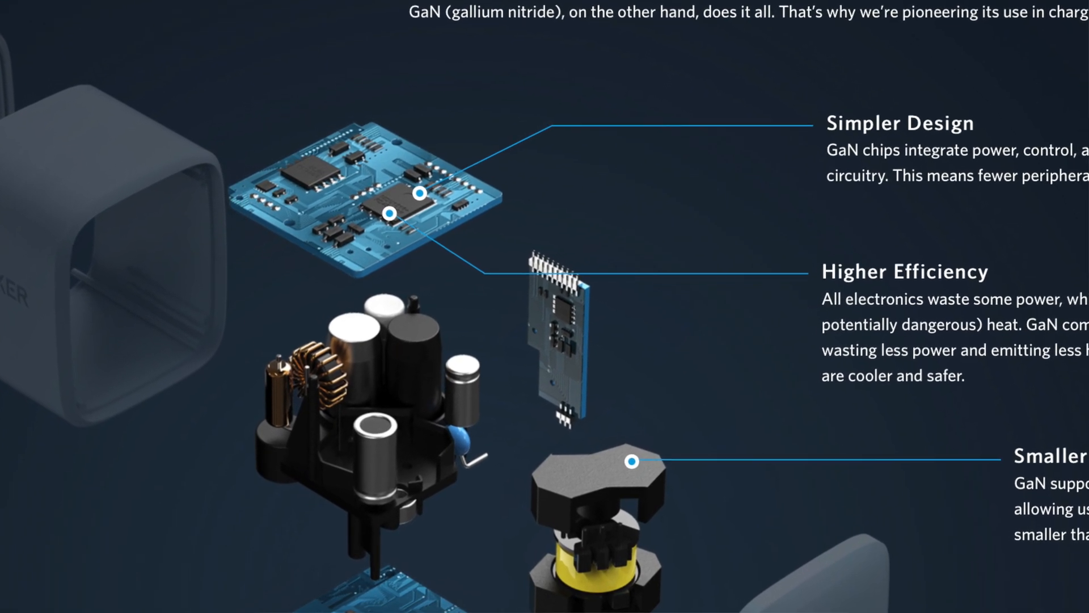
scroll(up, 3)
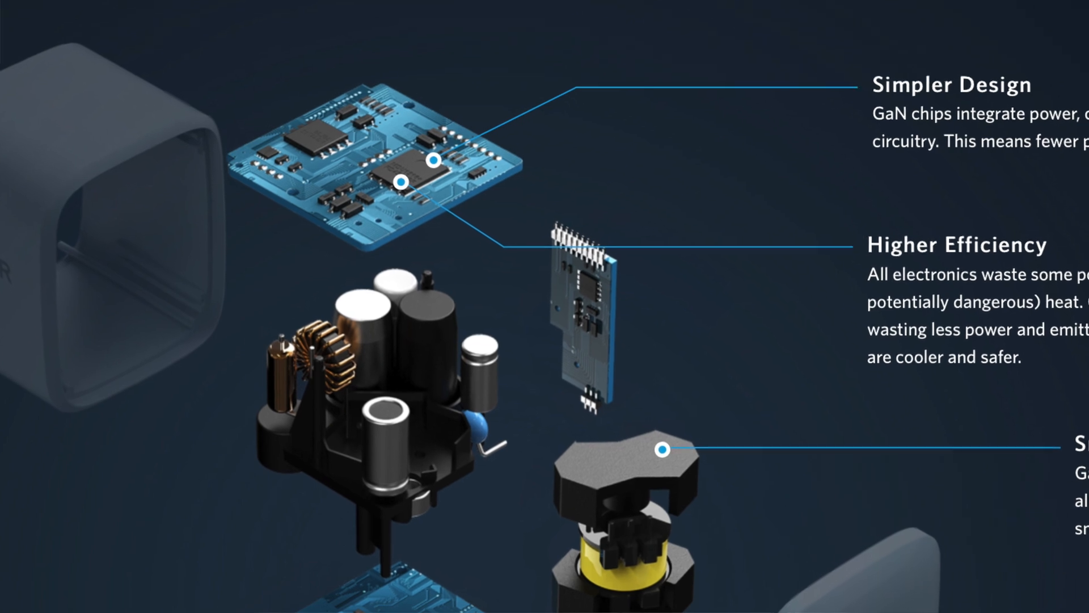